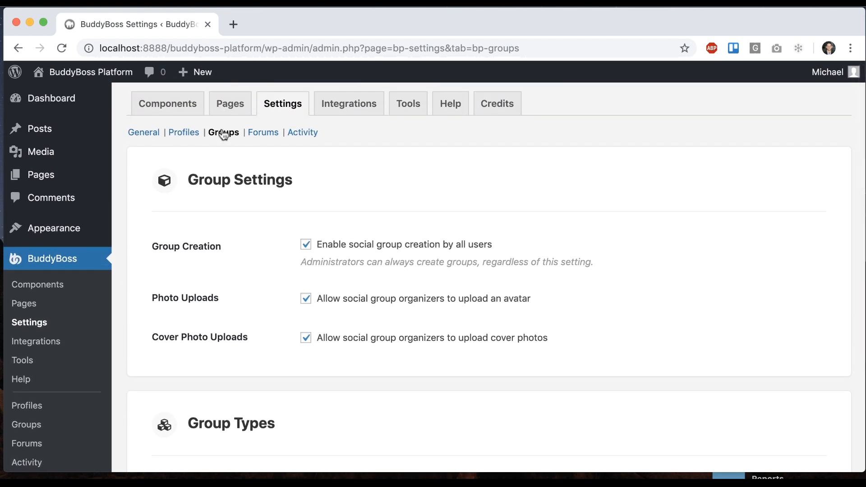
# Enable 'Allow groups to have subgroups' under Group Hierarchies, save settings, and go to the Groups directory
pyautogui.scroll(-3)
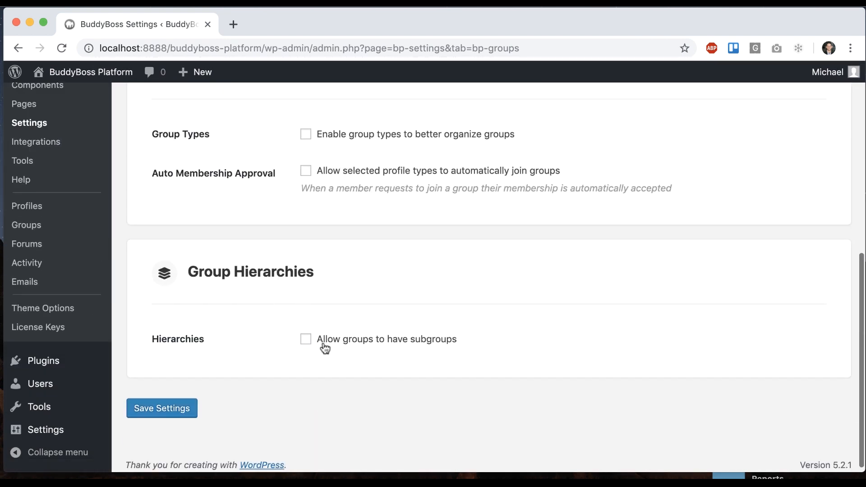
pyautogui.click(306, 339)
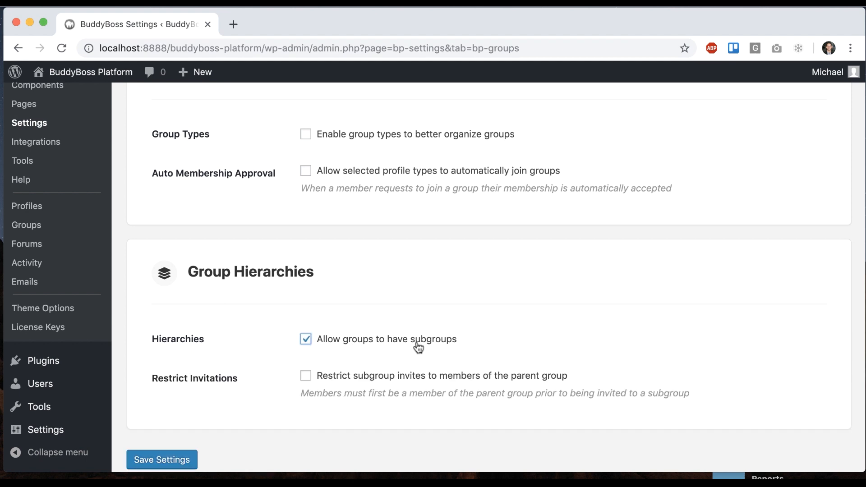
pyautogui.click(162, 460)
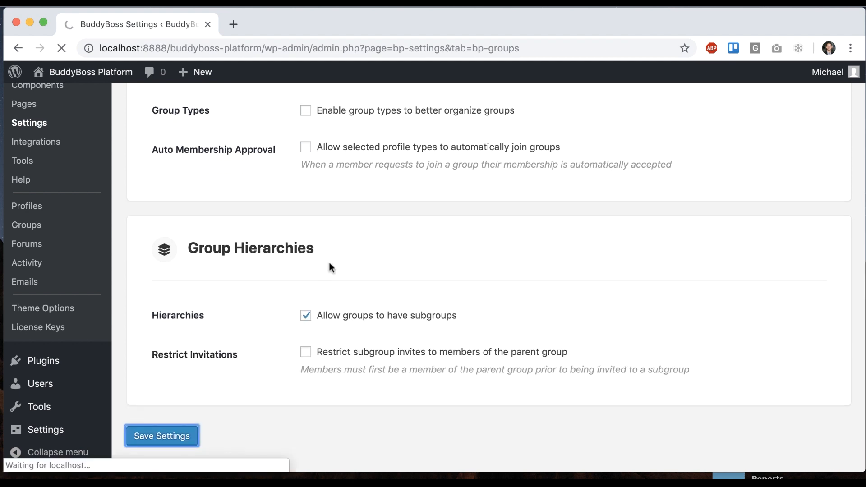
pyautogui.click(161, 435)
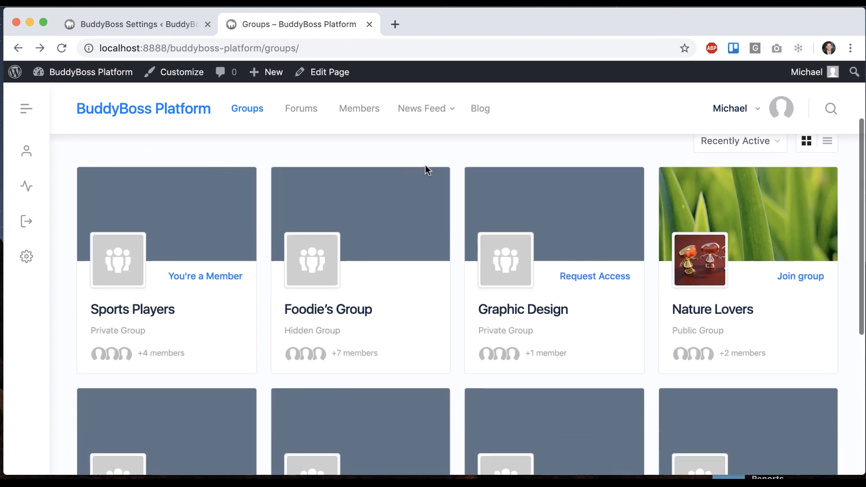
# Browse the Groups directory and switch to the Coffee Addicts group page
pyautogui.scroll(-3)
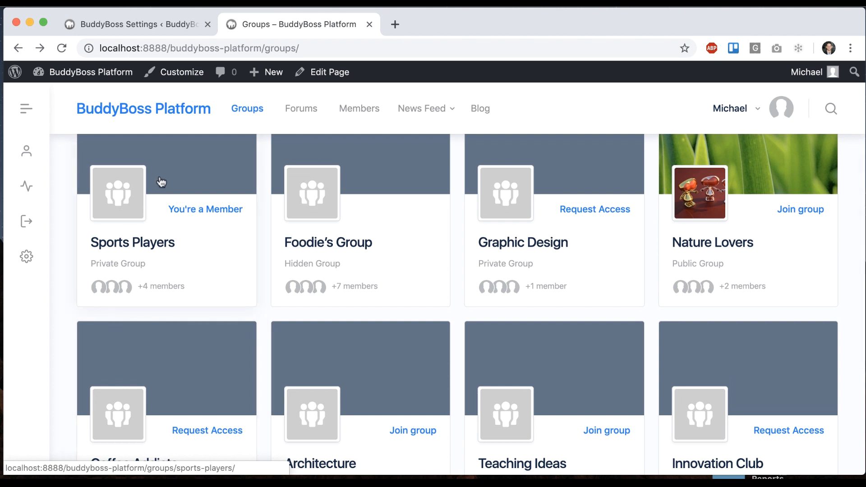
pyautogui.moveTo(143, 167)
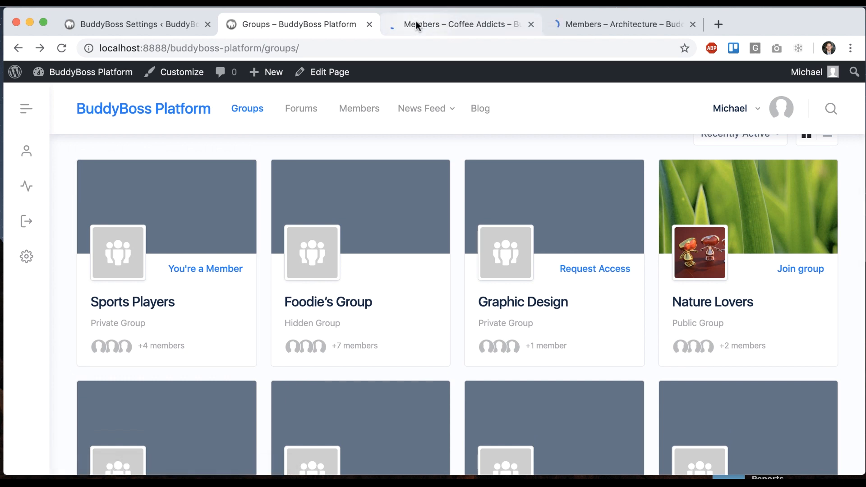
pyautogui.click(455, 24)
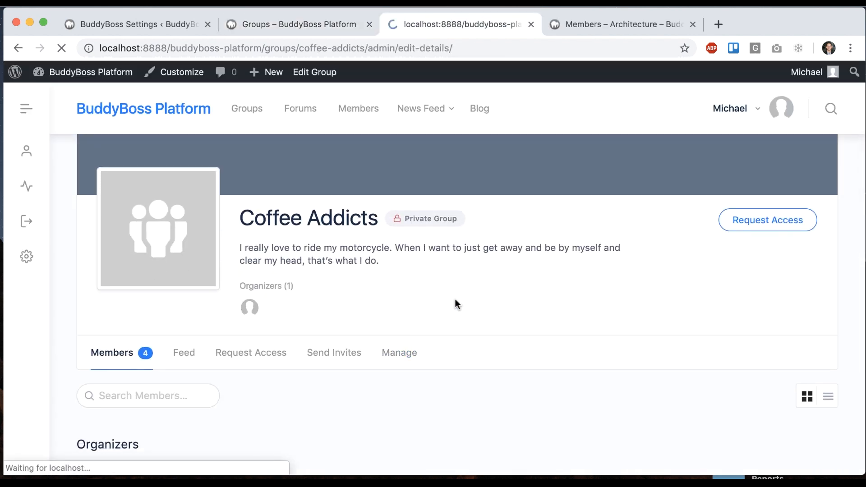
# In Coffee Addicts' Manage > Settings, set Group Parent to Sports Players and save changes
pyautogui.click(398, 353)
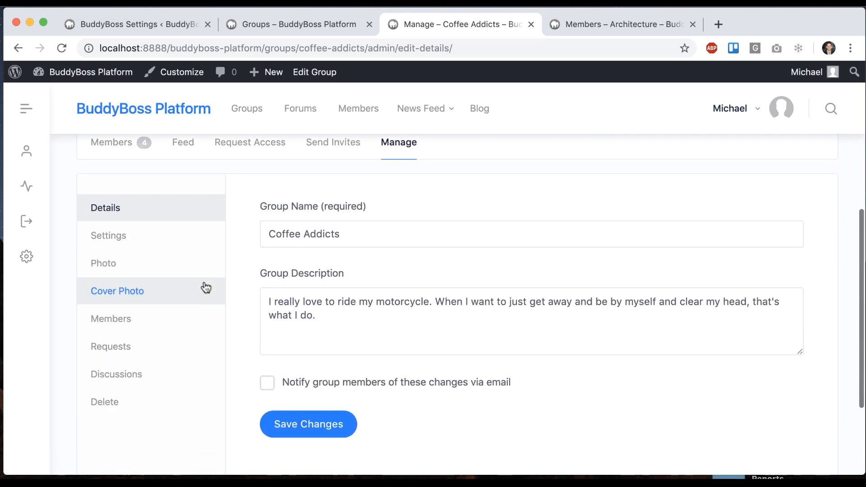
pyautogui.click(117, 290)
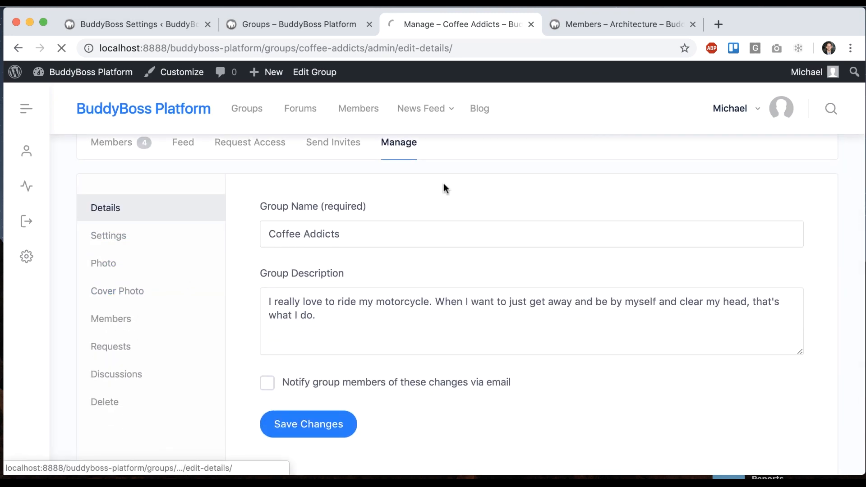
pyautogui.click(108, 236)
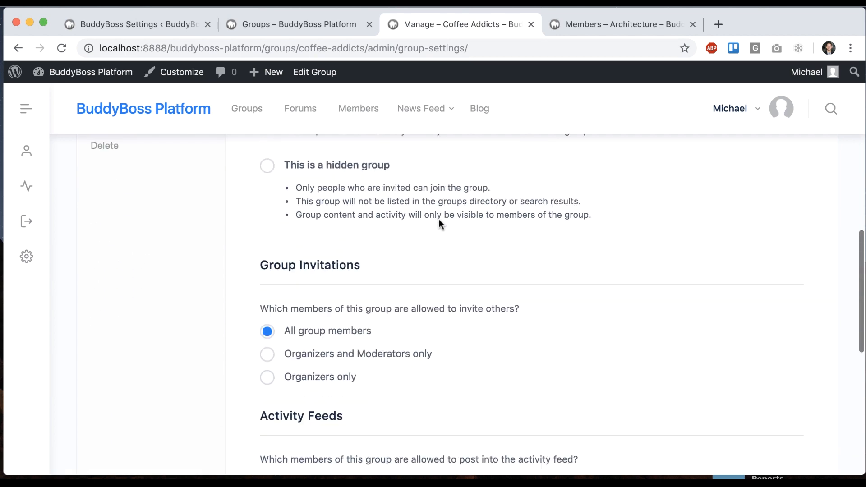
pyautogui.scroll(-3)
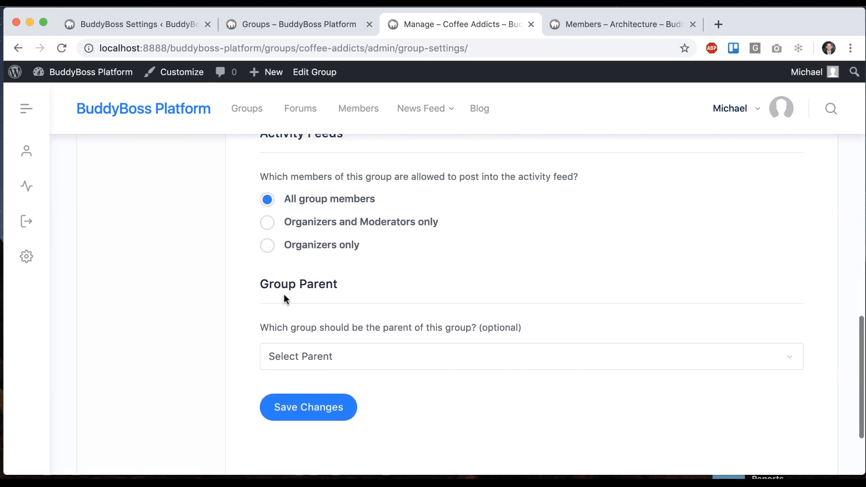
pyautogui.click(530, 360)
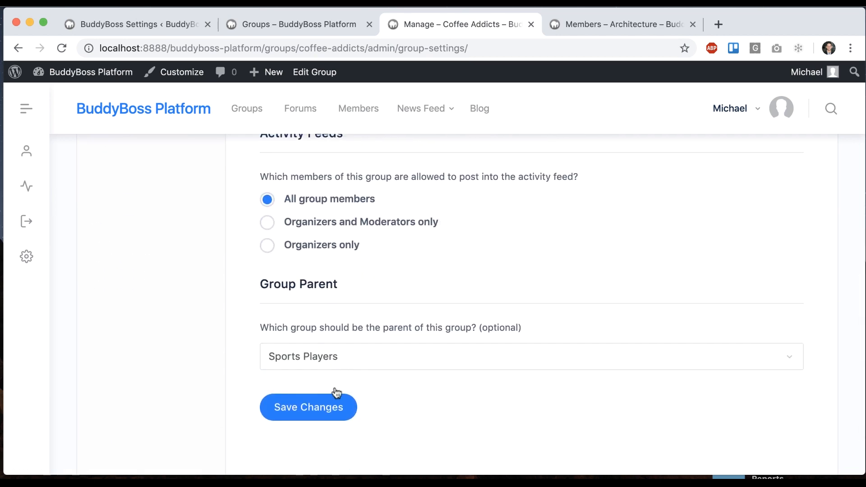
pyautogui.click(309, 408)
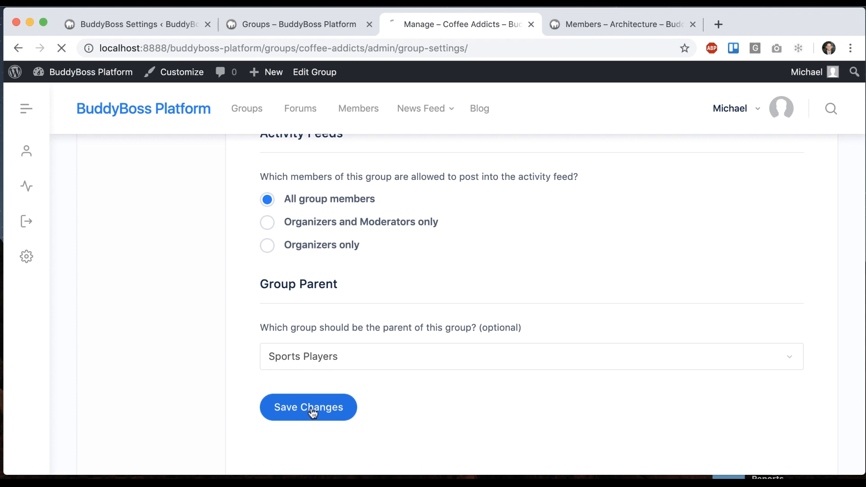
pyautogui.click(308, 407)
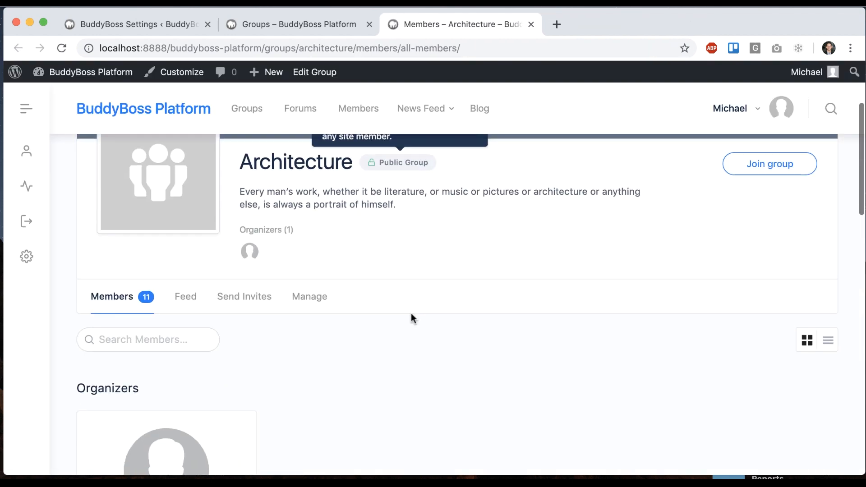
# In Architecture's Manage > Settings, set Group Parent to Sports Players and save changes
pyautogui.click(310, 296)
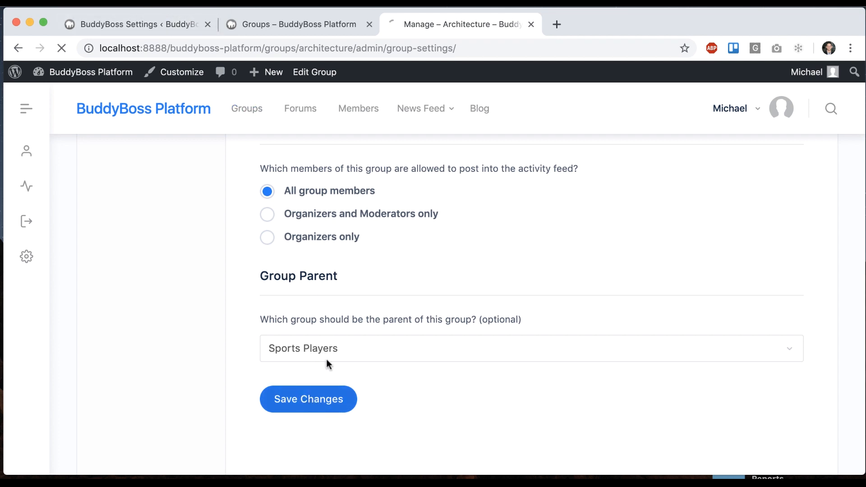
pyautogui.click(309, 399)
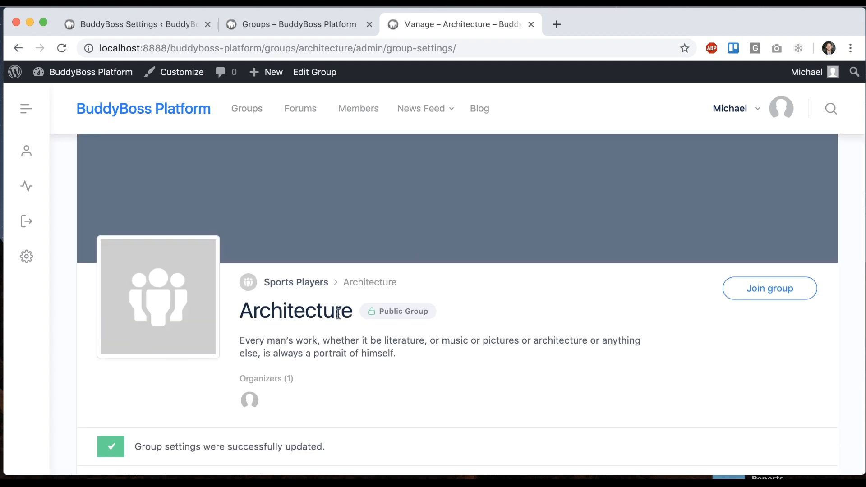
pyautogui.moveTo(384, 278)
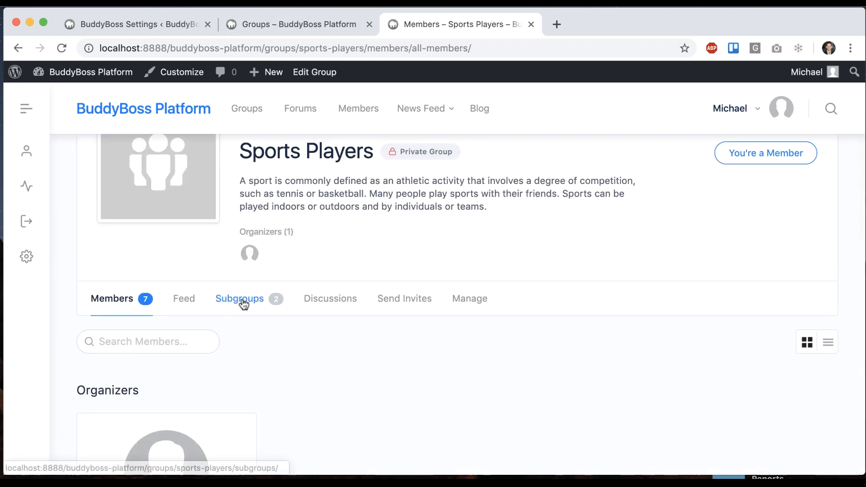
# Review Sports Players' Subgroups tab listing Architecture and Coffee Addicts, then return to the BuddyBoss Groups settings
pyautogui.click(239, 299)
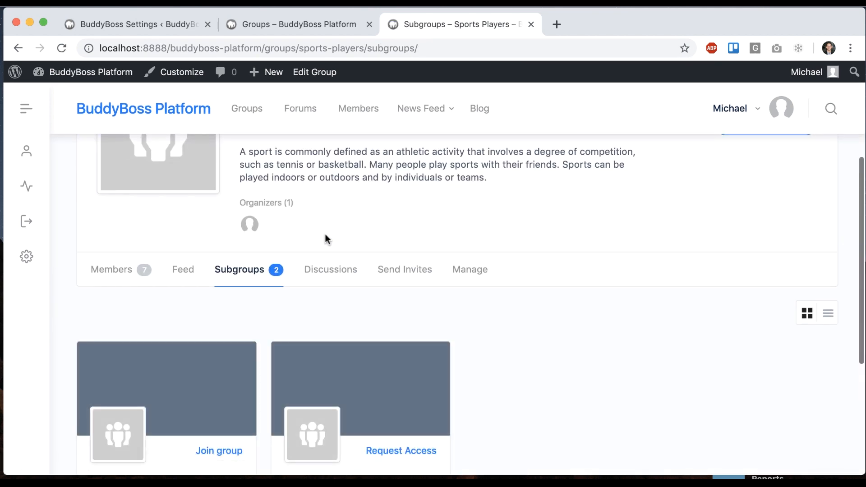
pyautogui.scroll(-3)
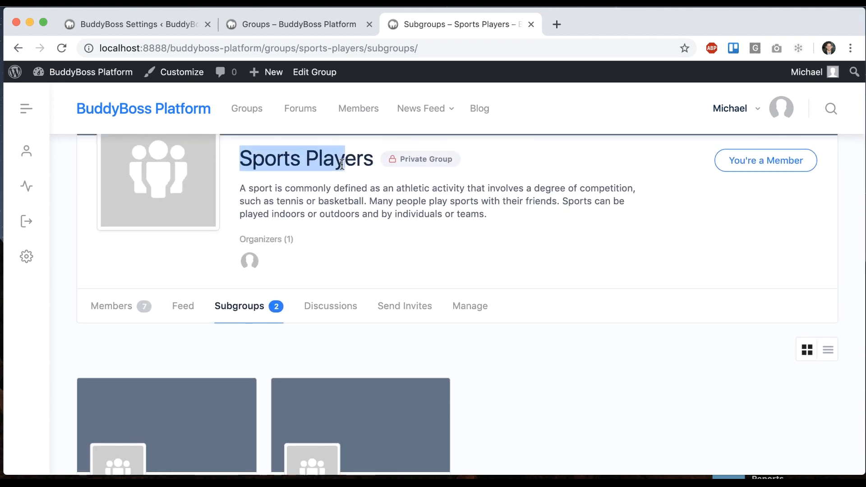
pyautogui.scroll(-3)
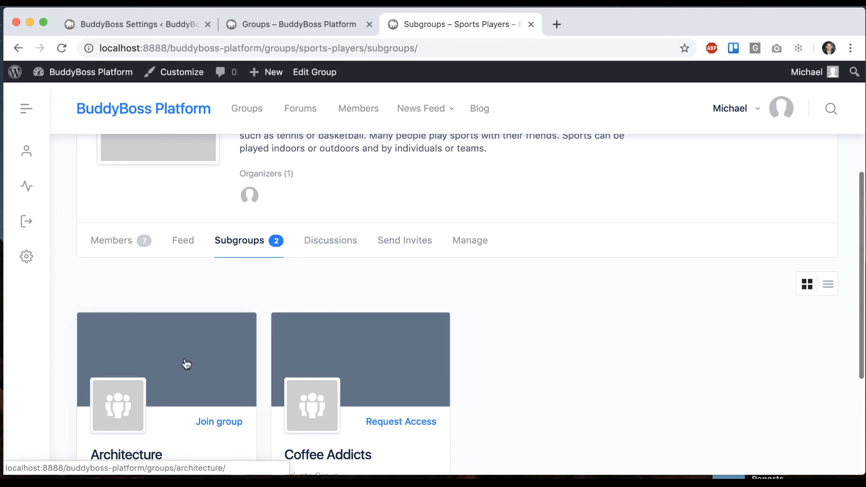
pyautogui.moveTo(363, 367)
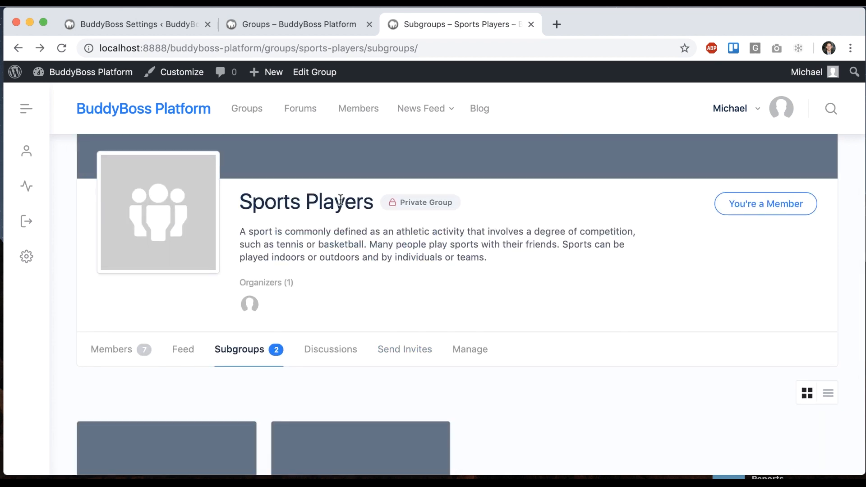
pyautogui.scroll(-3)
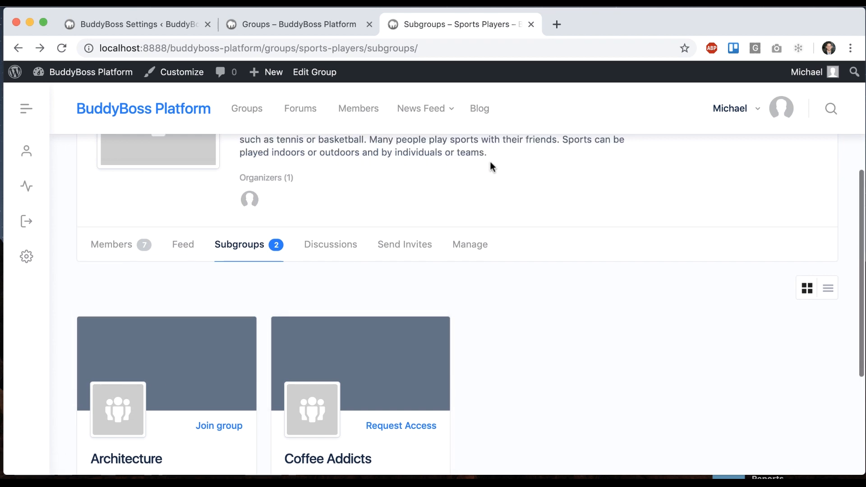
pyautogui.click(136, 25)
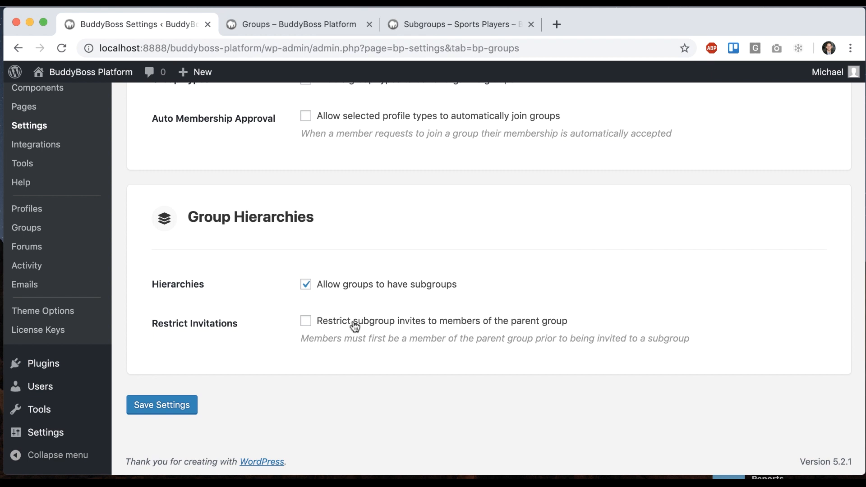
pyautogui.moveTo(553, 313)
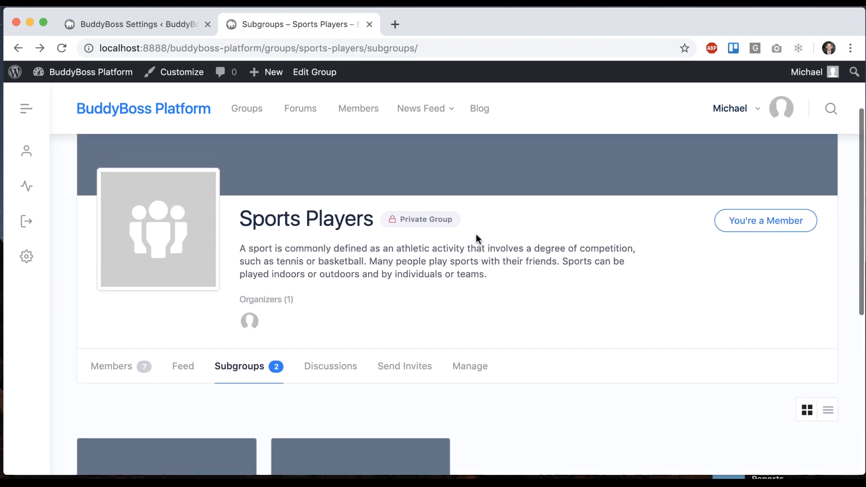
# Review Sports Players' Subgroups page again and return to the Group Hierarchies settings tab
pyautogui.scroll(-3)
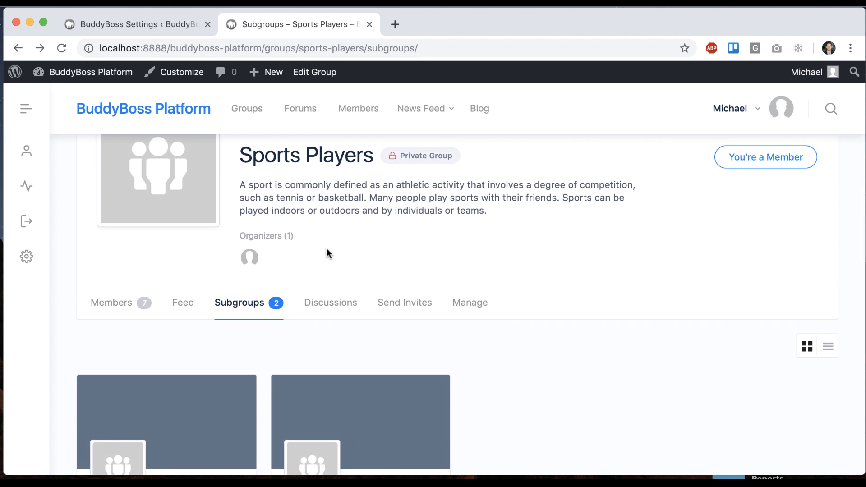
pyautogui.moveTo(374, 428)
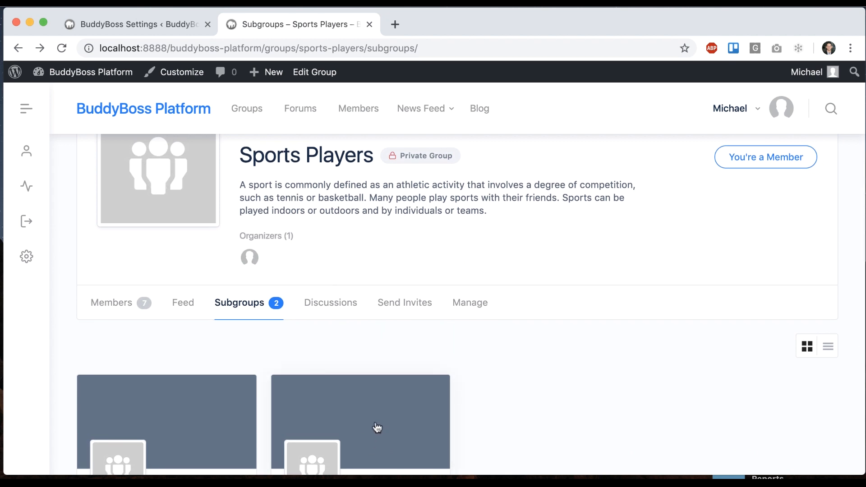
pyautogui.scroll(-3)
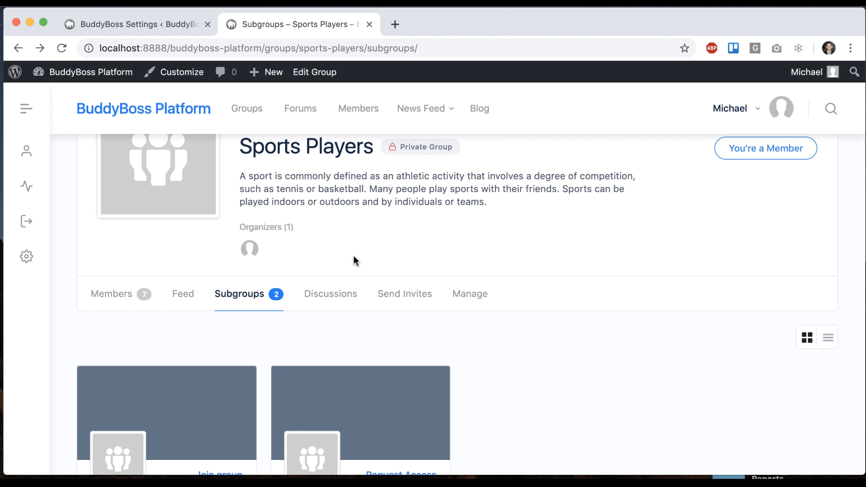
pyautogui.click(135, 25)
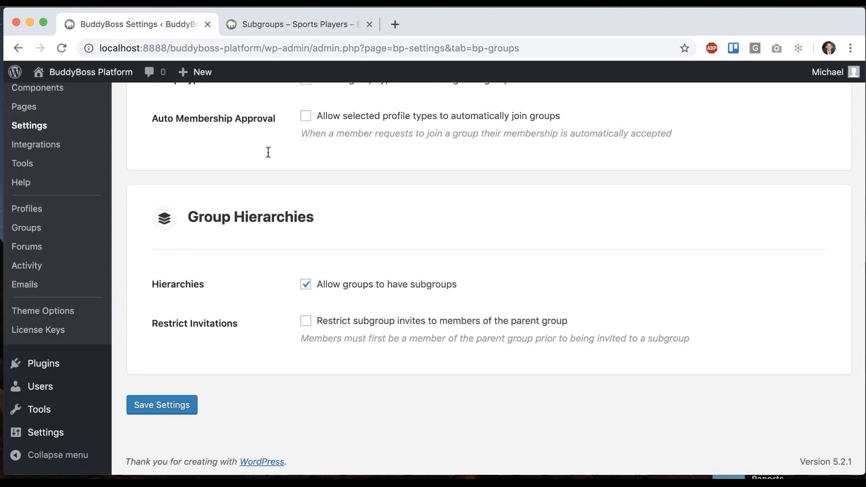
pyautogui.moveTo(368, 324)
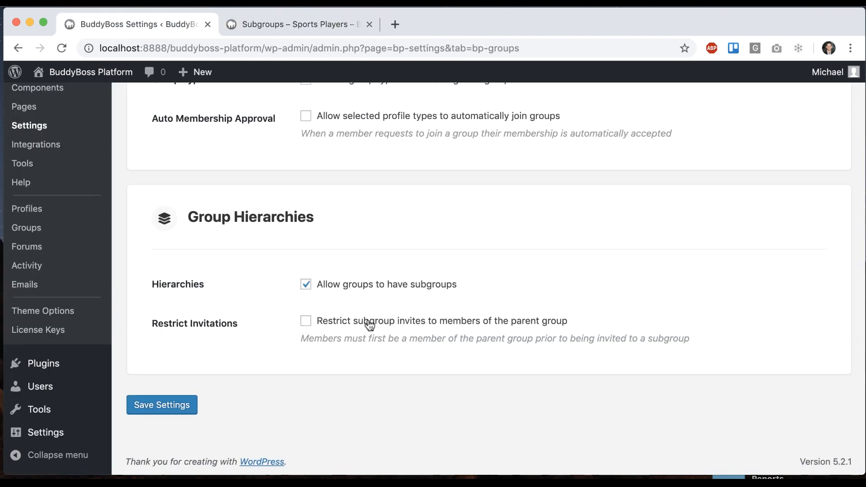
# Open the BP Group Hierarchy plugin page on WordPress.org in a new browser tab
pyautogui.click(296, 24)
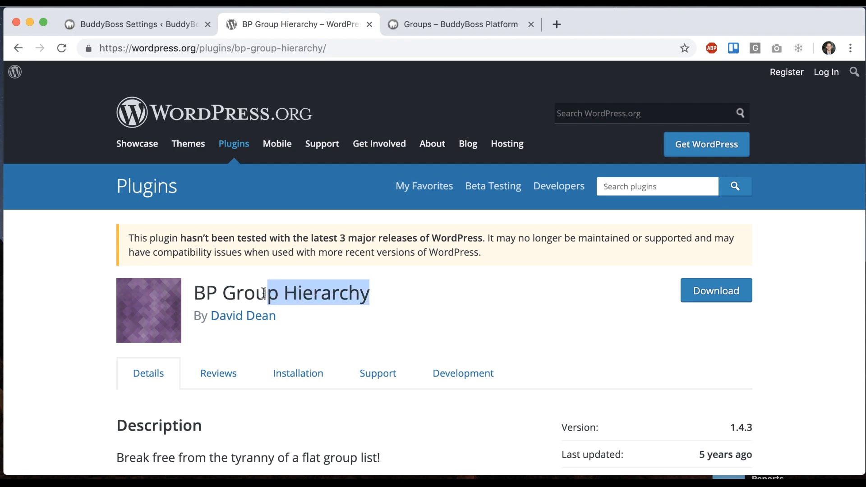
pyautogui.scroll(-3)
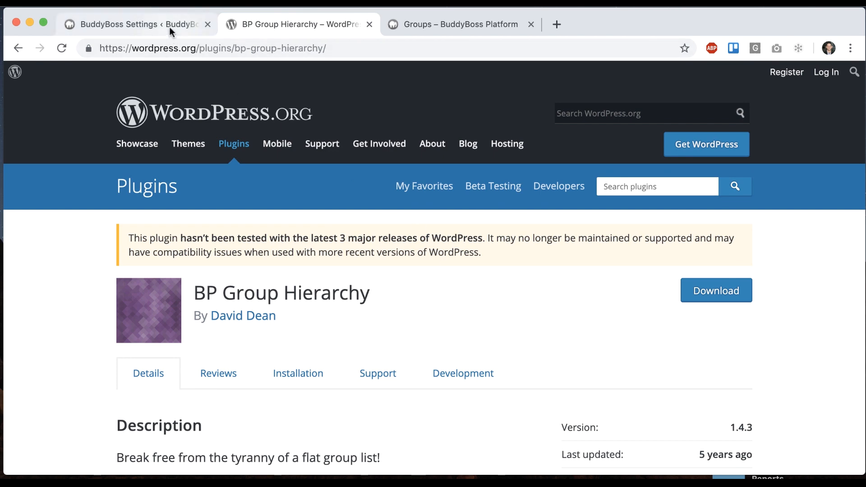
pyautogui.click(136, 25)
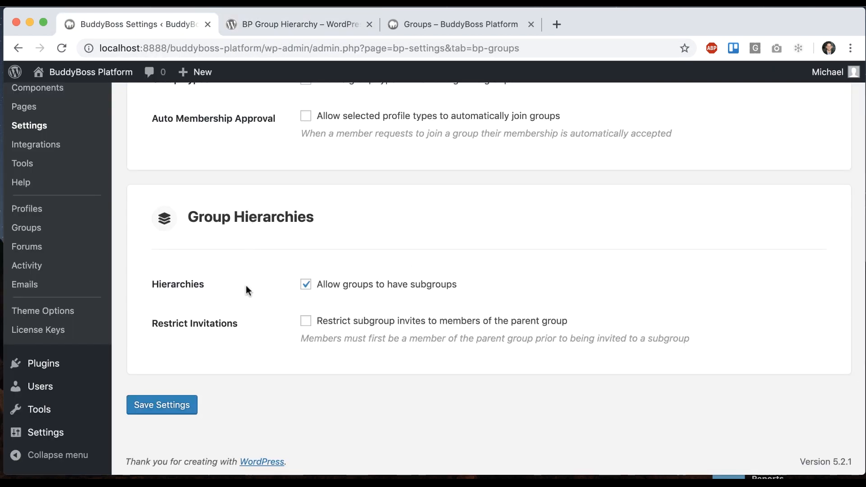
pyautogui.moveTo(267, 299)
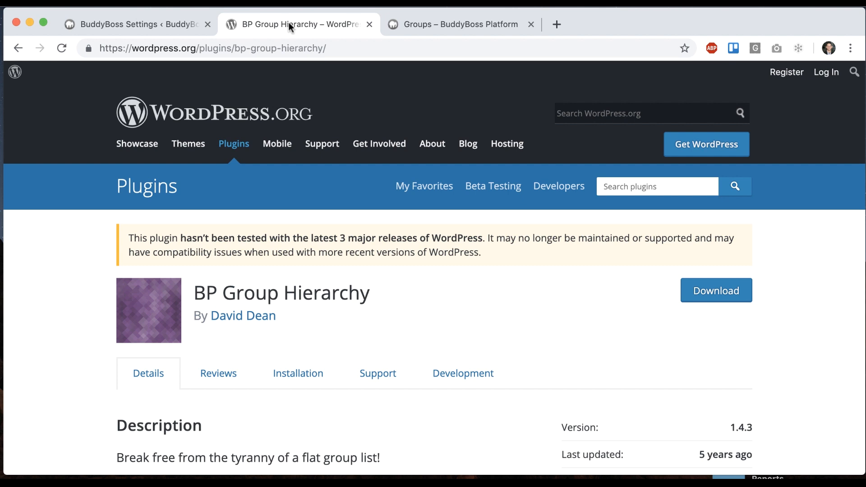
pyautogui.moveTo(185, 12)
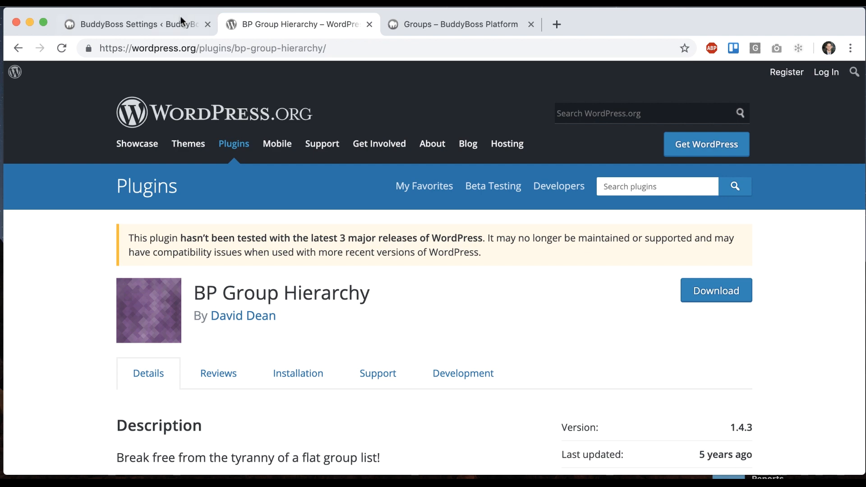